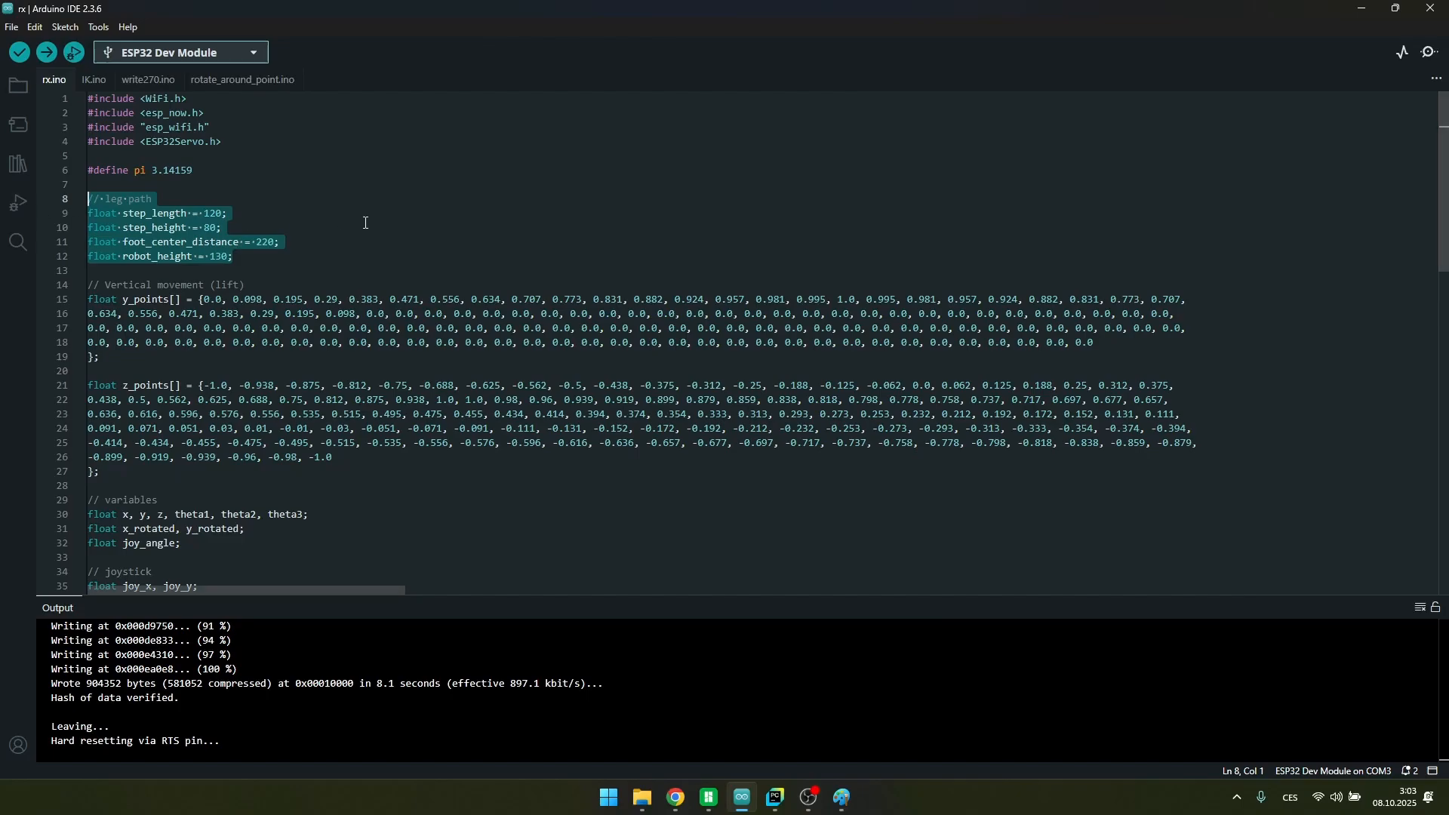
mouse_move(290, 291)
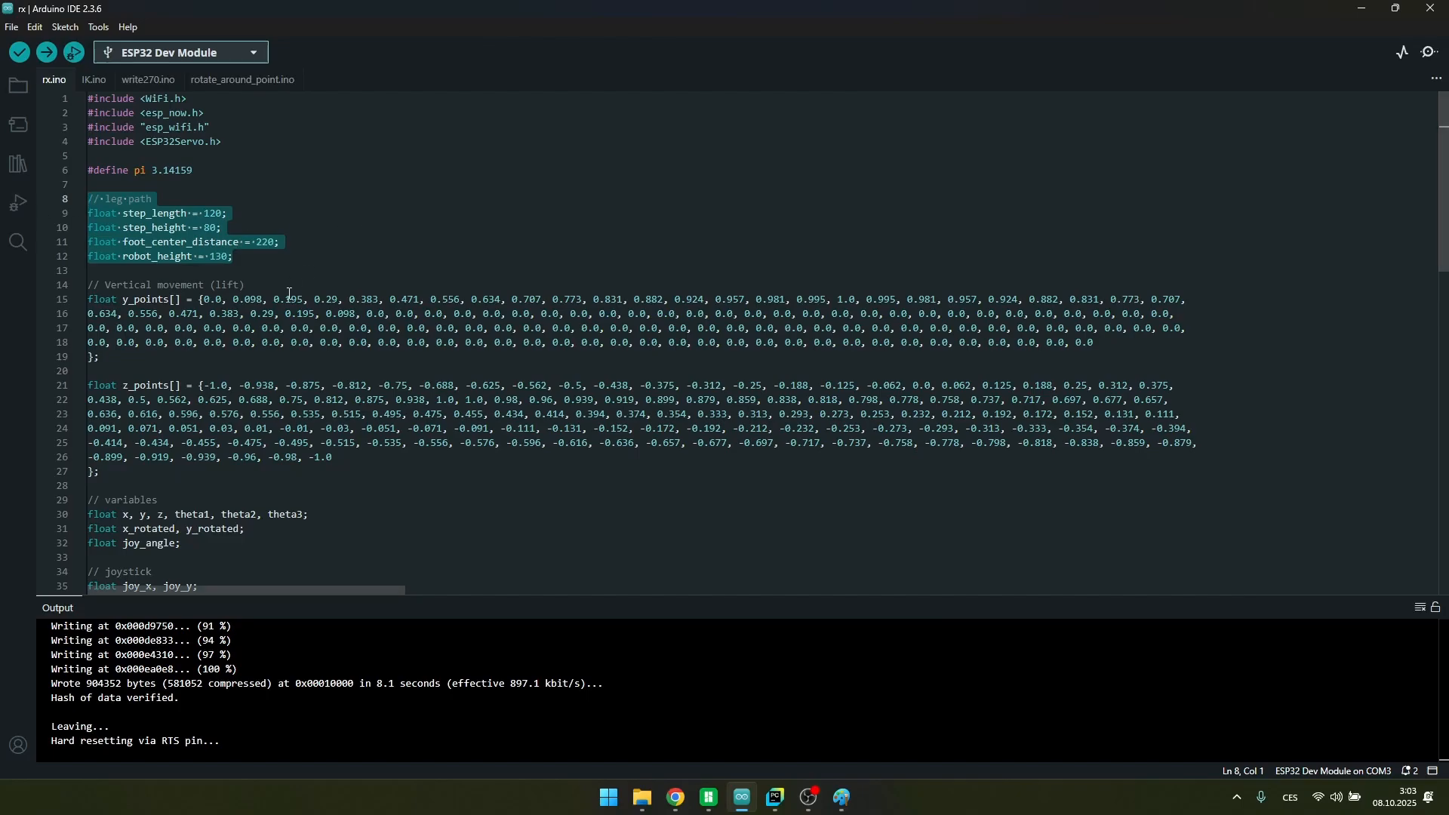
Highlight the rotate_around_point and coordinate-swap lines in loop(), then switch to the Paint canvas
scroll("down", 3)
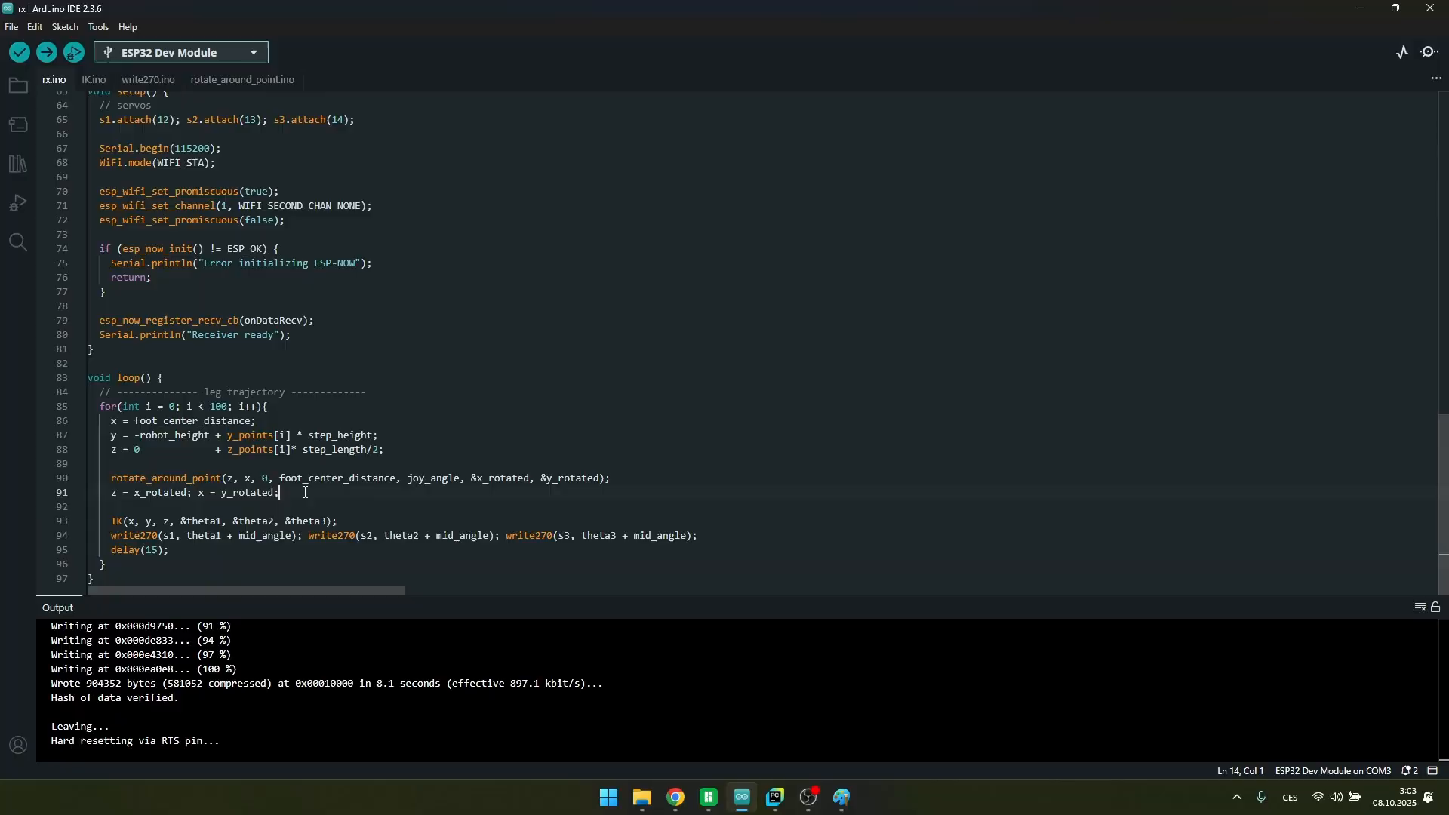
left_click_drag(88, 463, 280, 492)
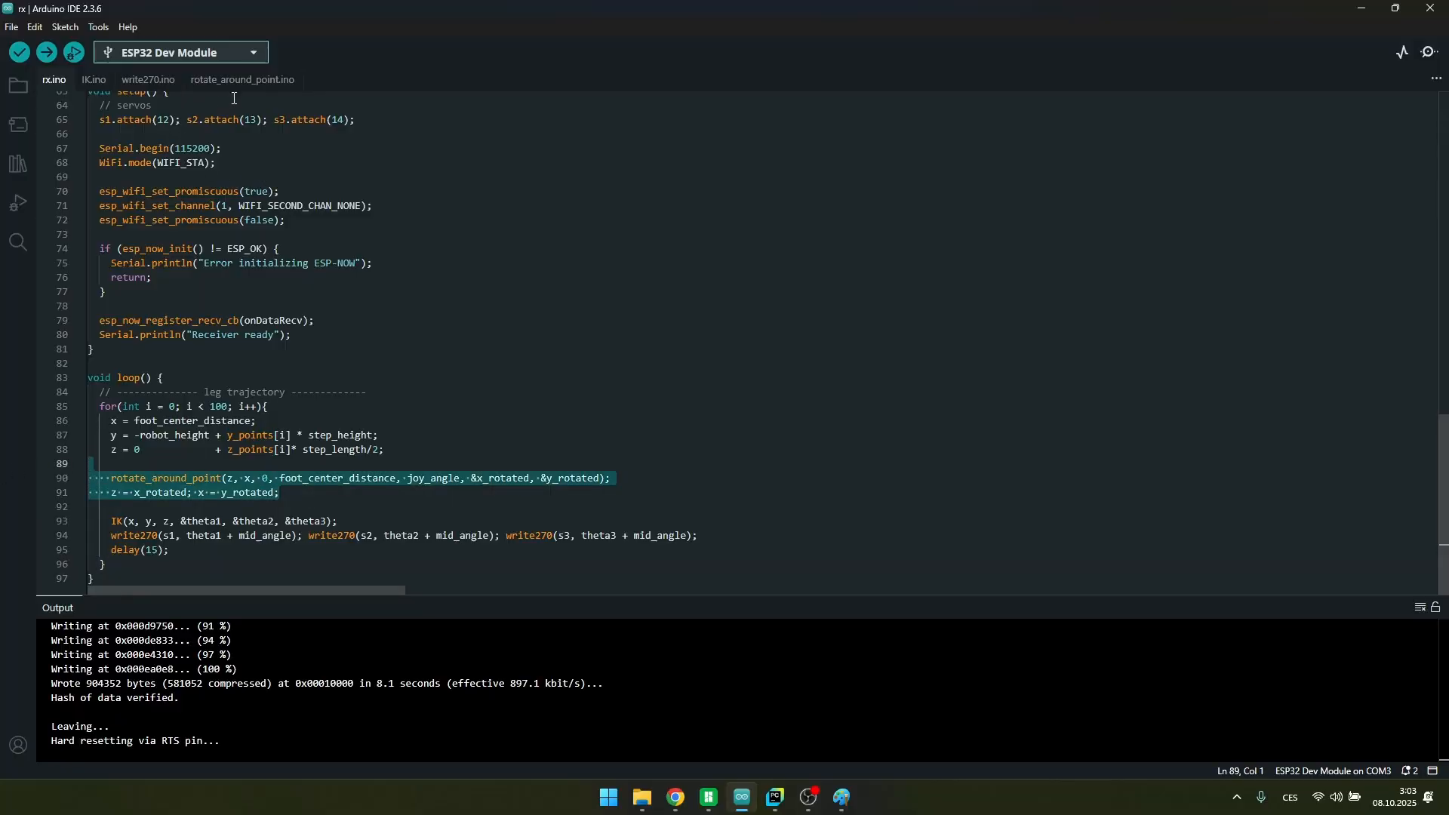
left_click(839, 801)
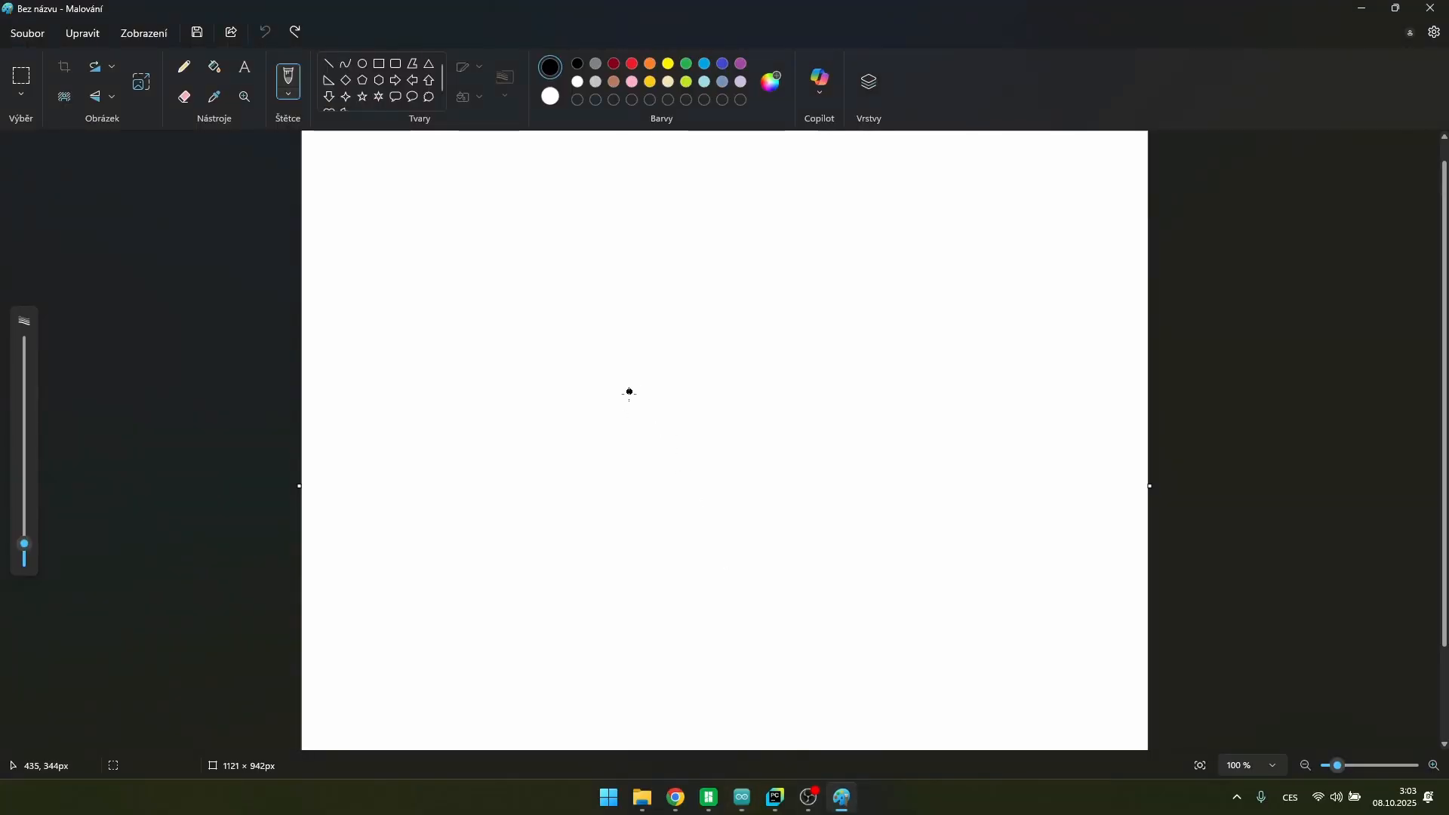
Draw a small black circle around the axes' origin
left_click(631, 63)
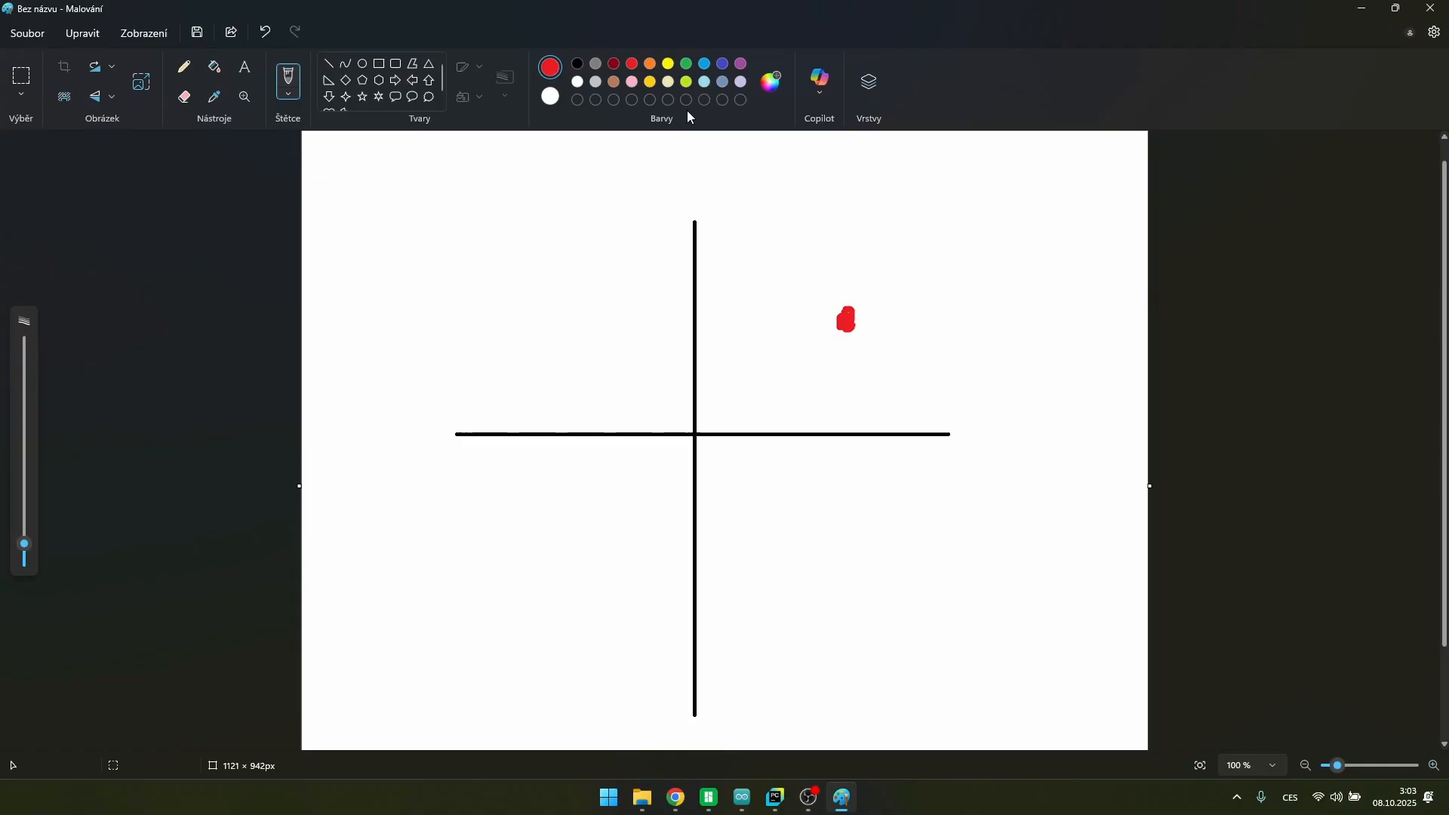
left_click(705, 63)
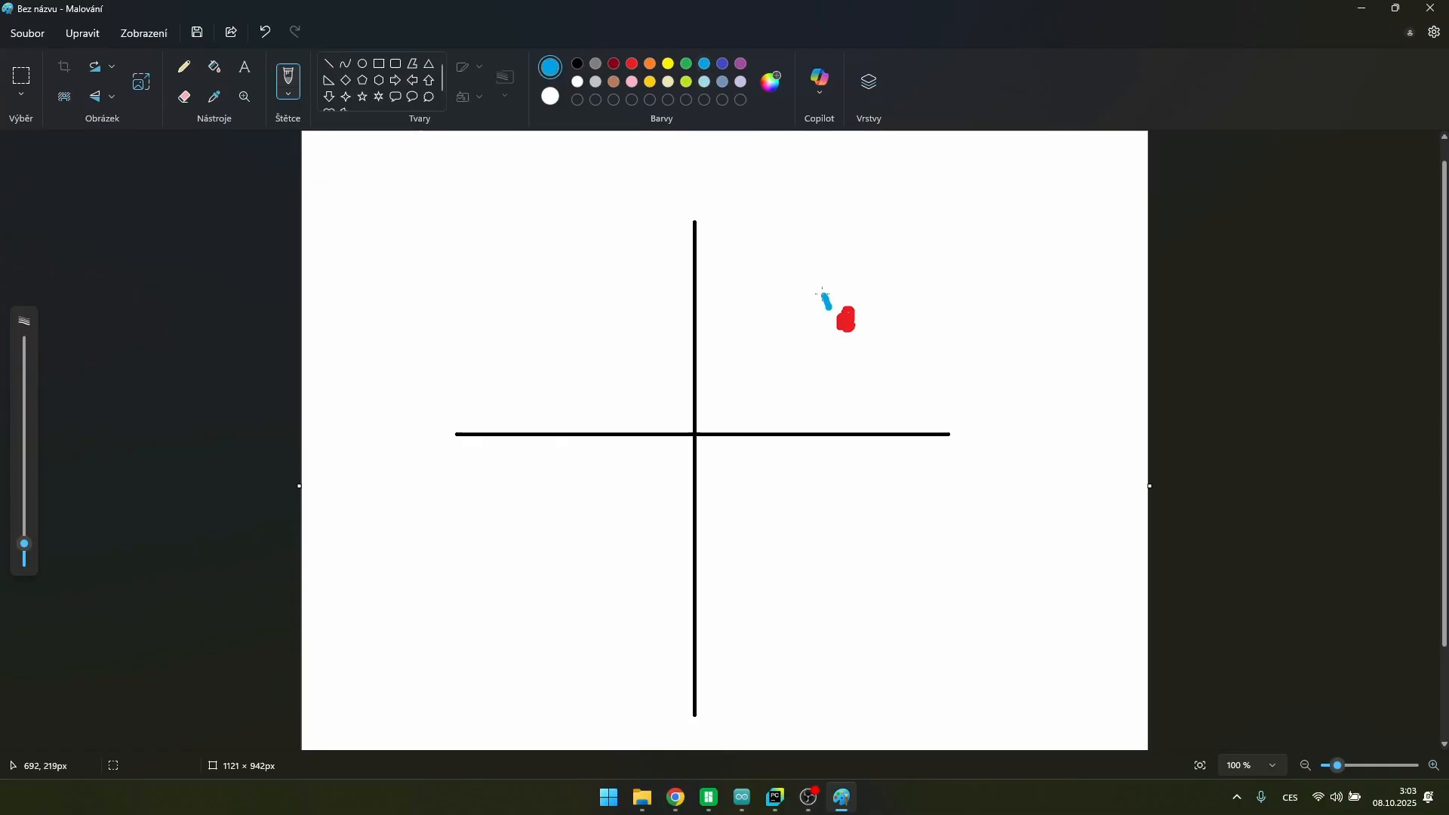
left_click(264, 31)
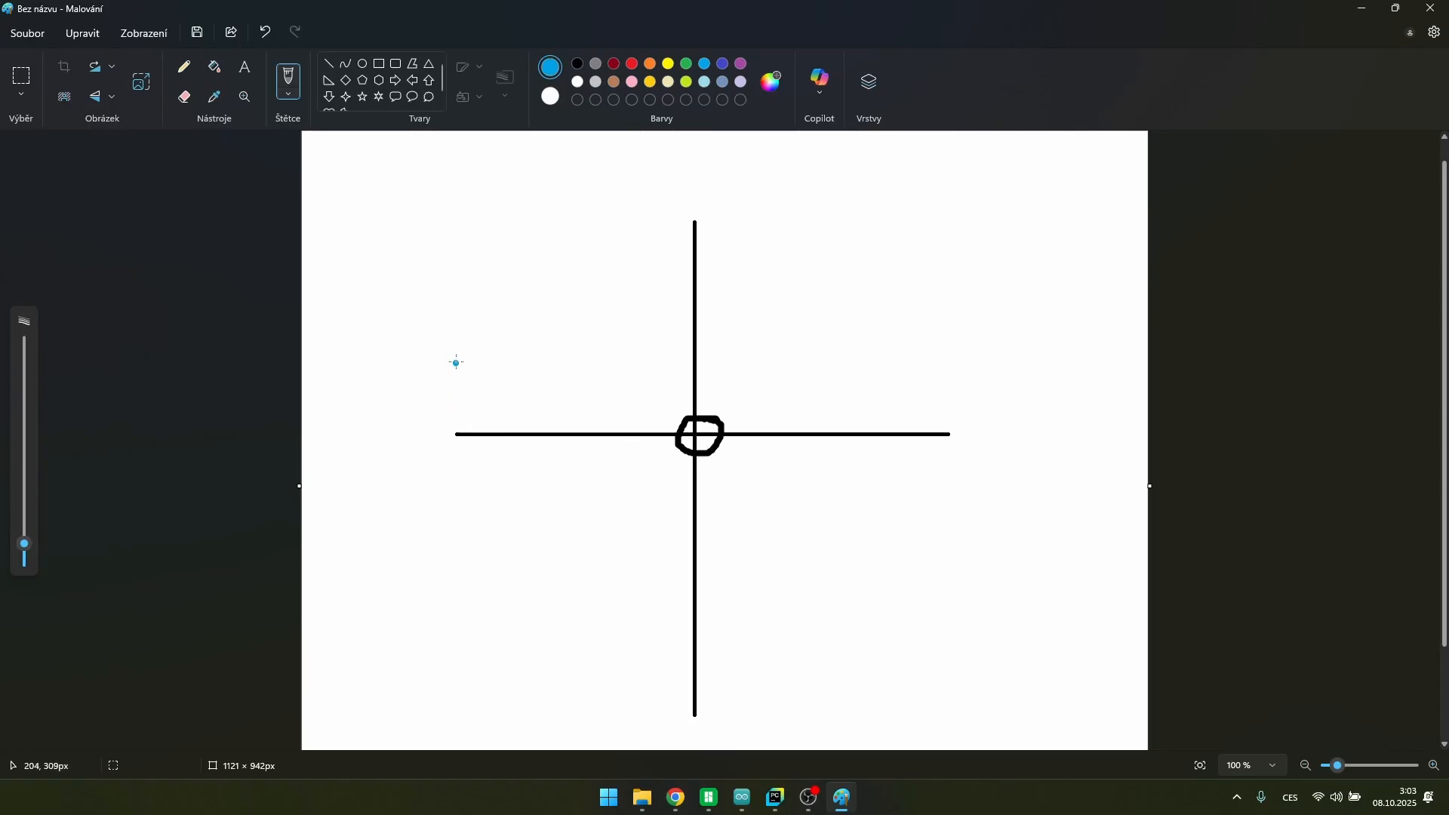
left_click_drag(553, 309, 553, 527)
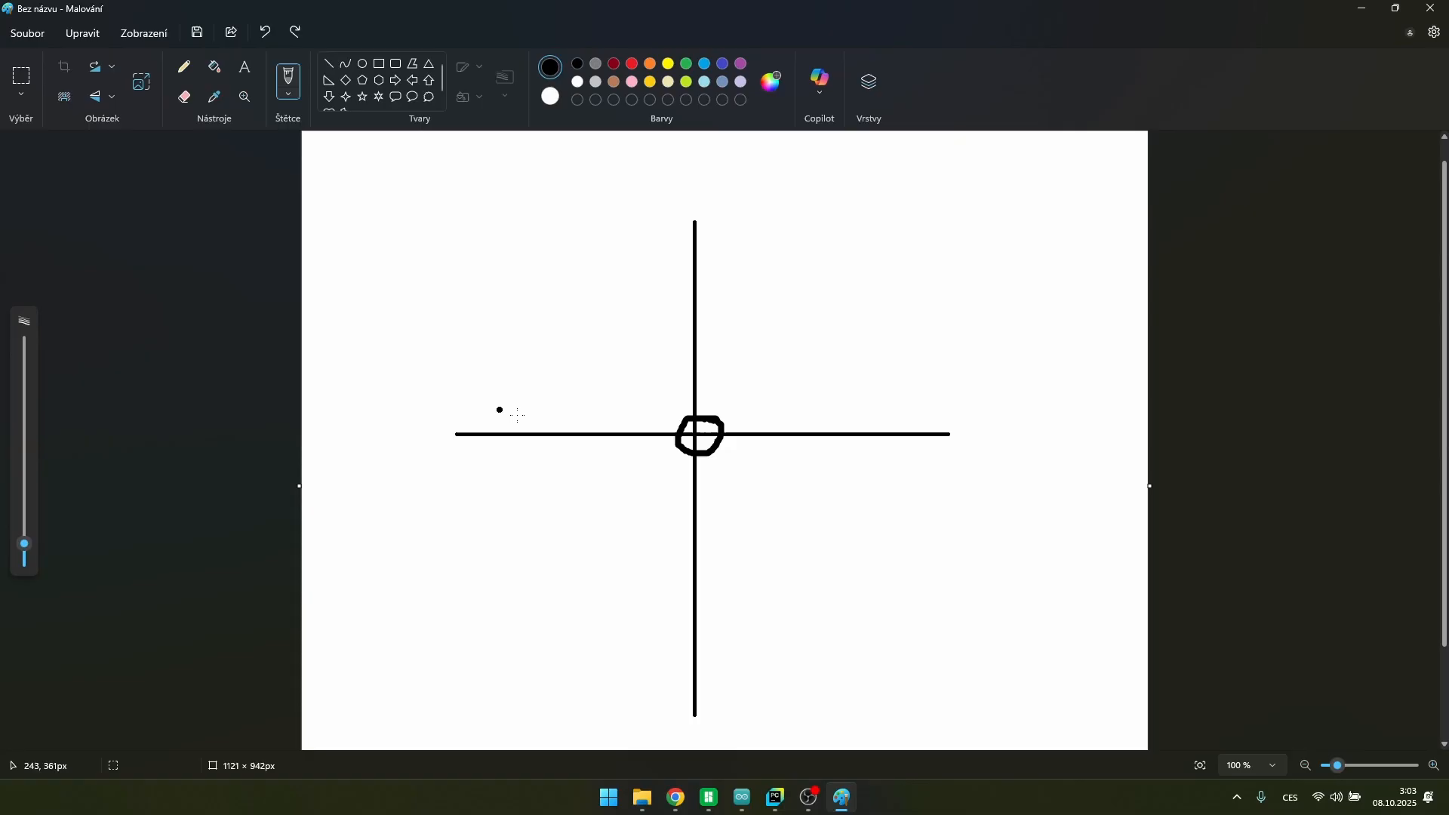
Draw a slanted blue line across the left axis, then return to the sketch code
left_click(549, 65)
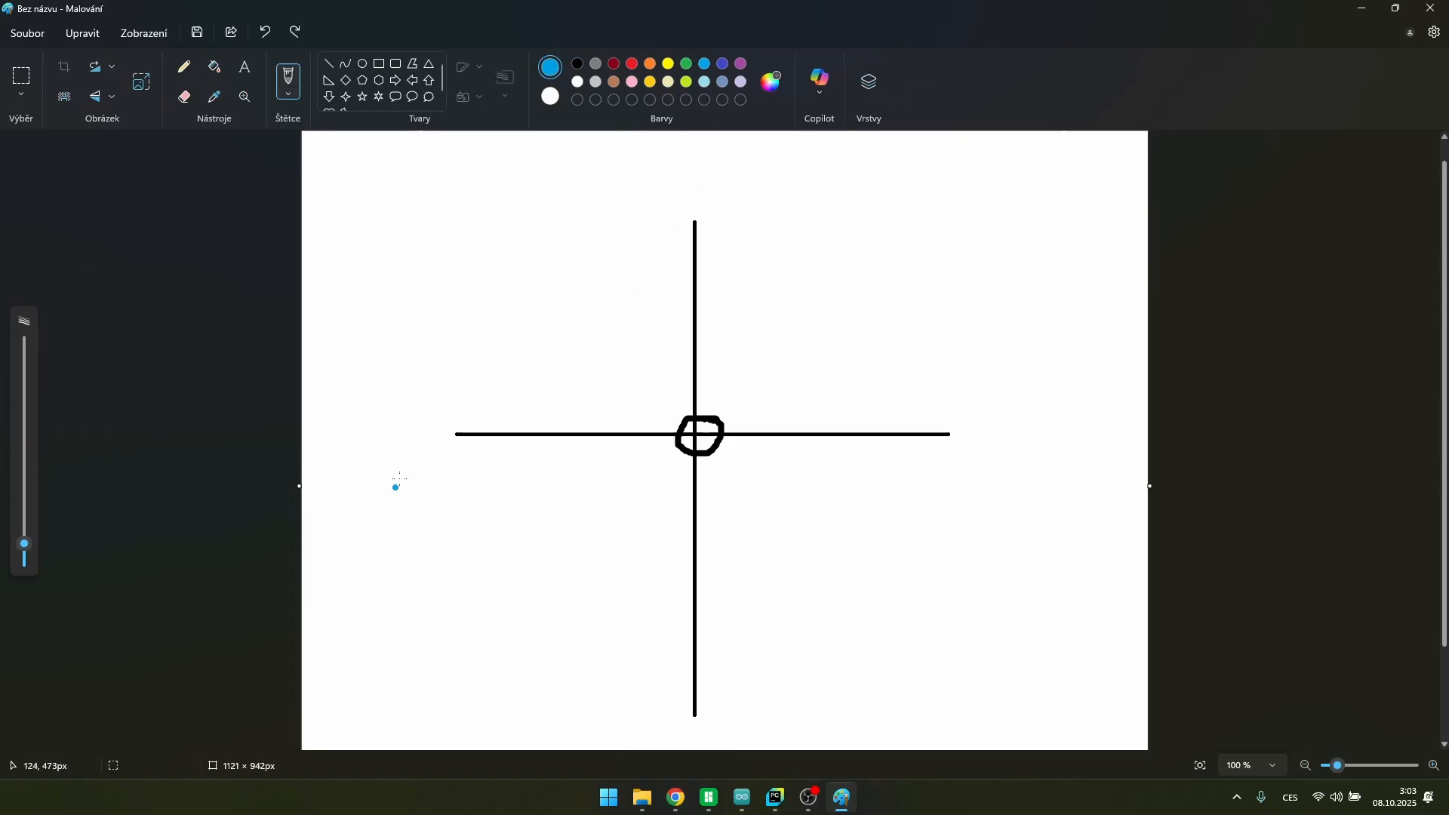
left_click_drag(409, 373, 507, 508)
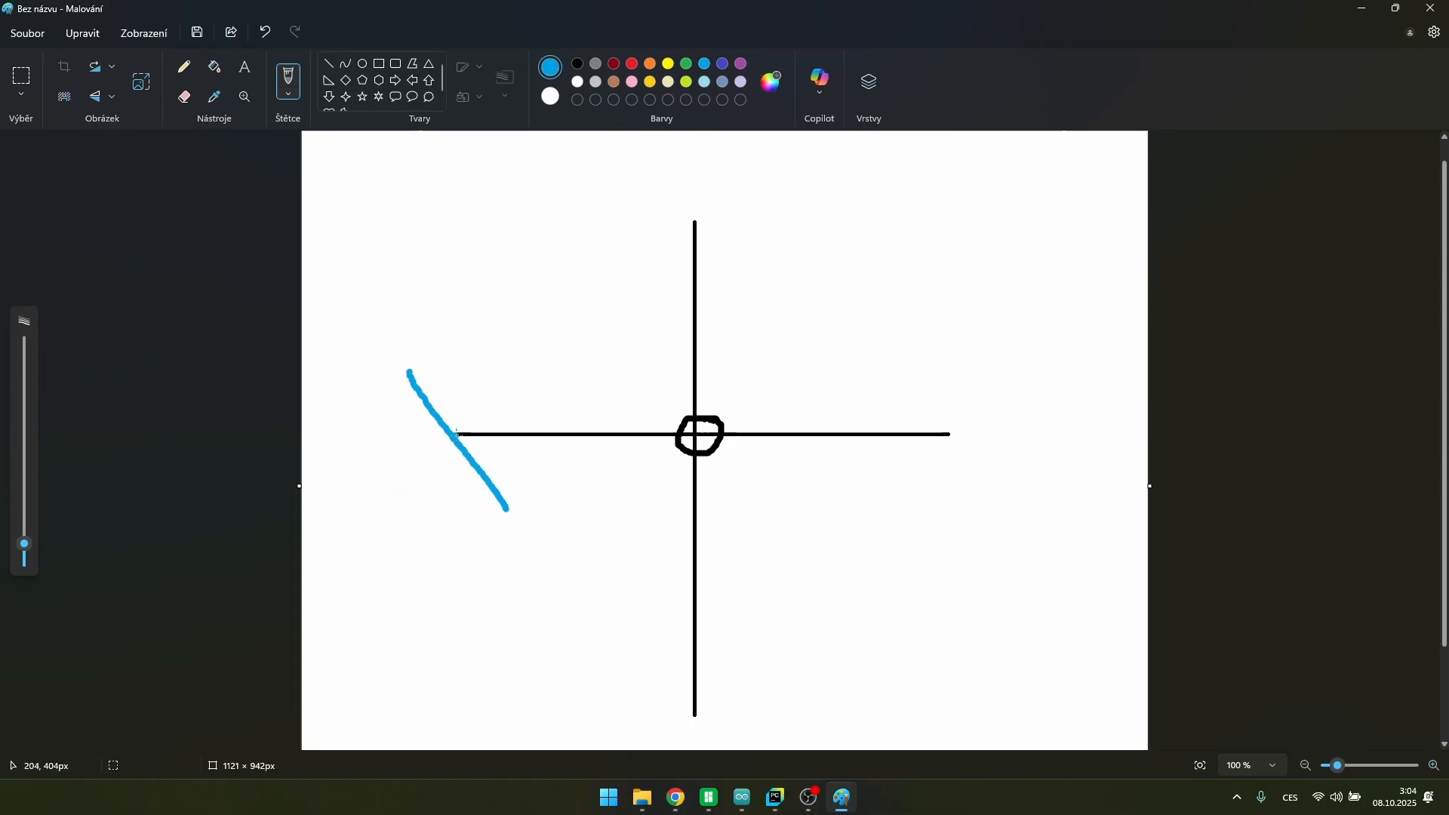
left_click(453, 435)
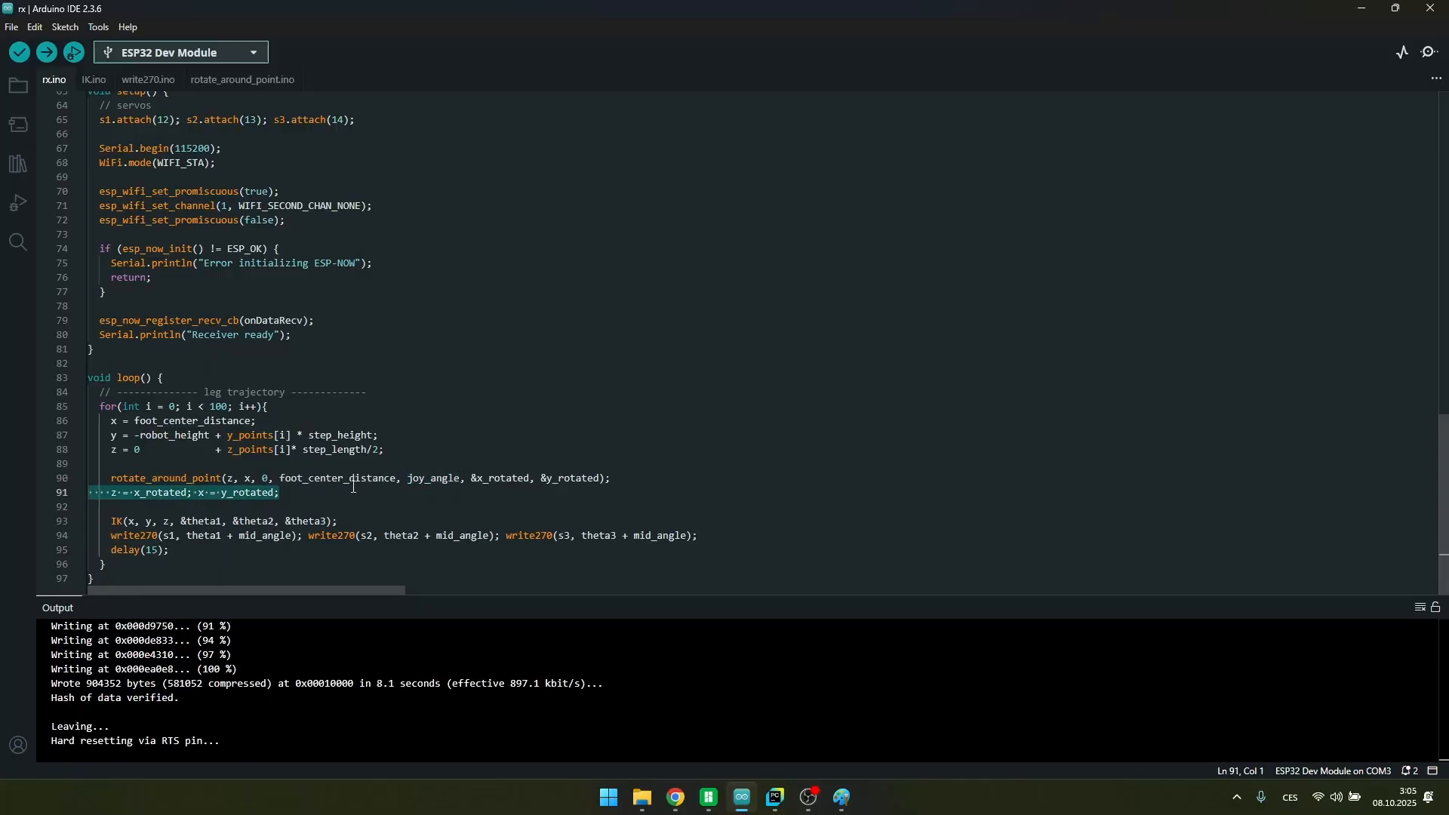
Select a word in the leg code block to begin editing loop()
double_click(430, 479)
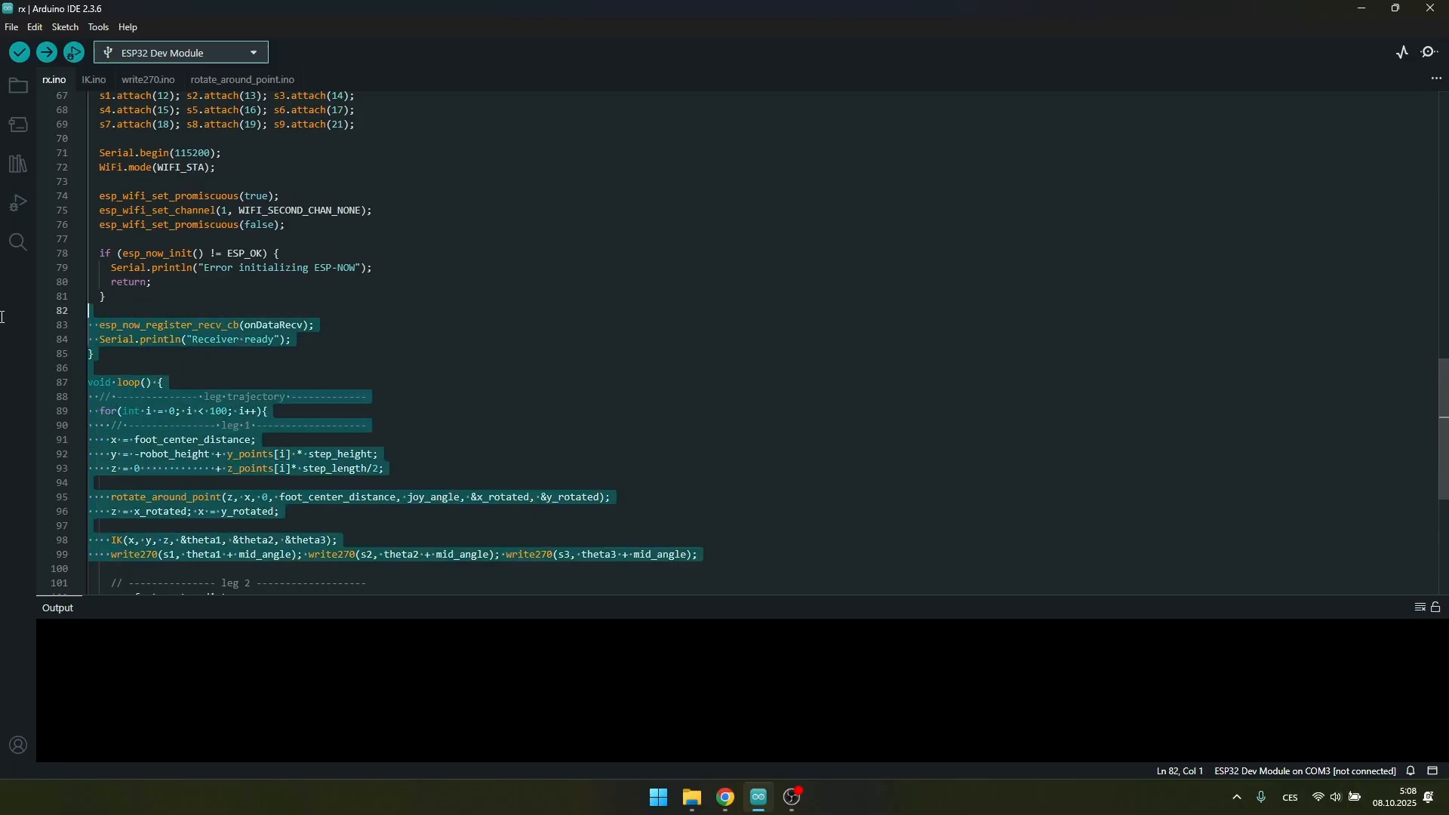
scroll("down", 3)
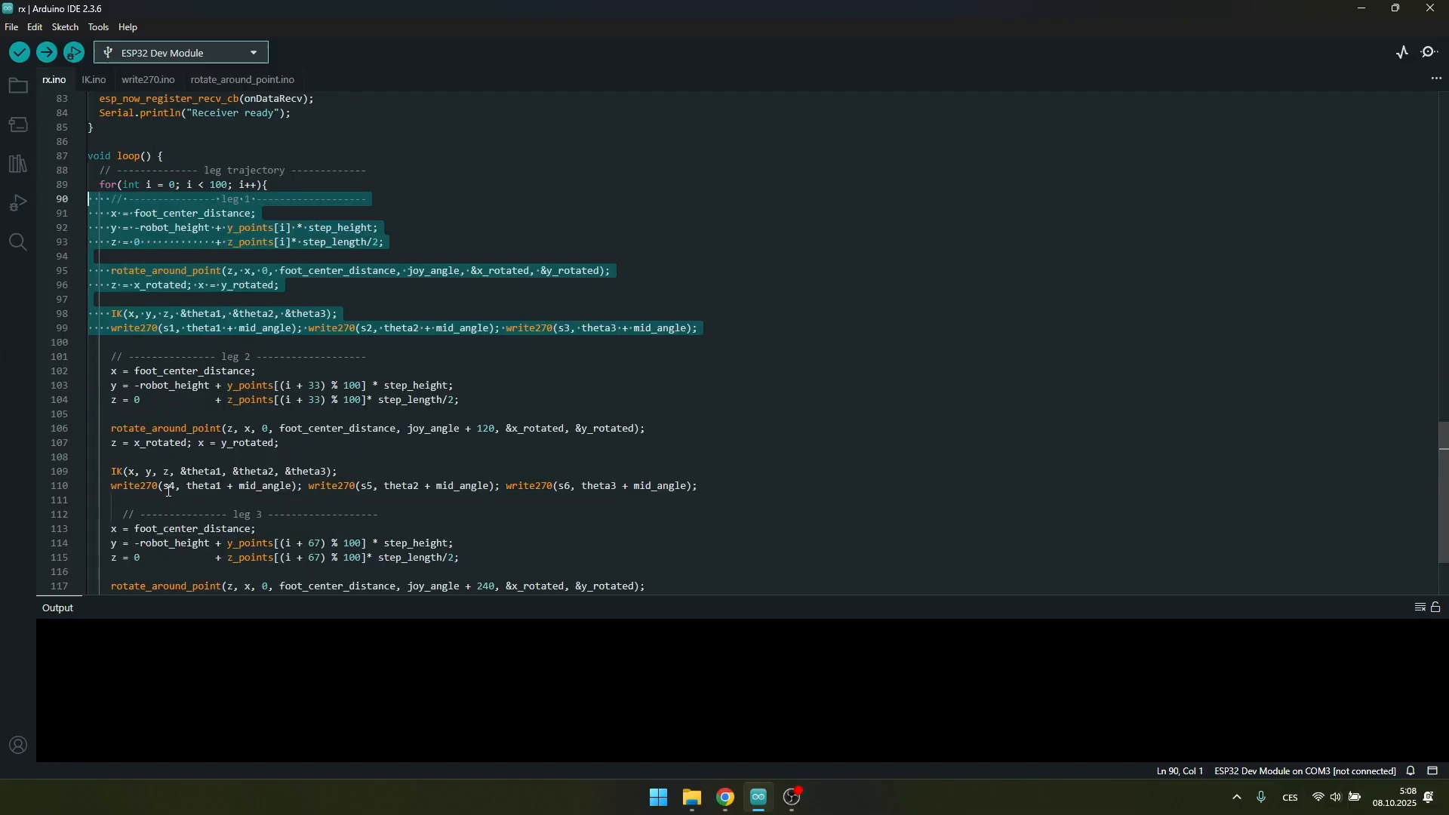
double_click(167, 485)
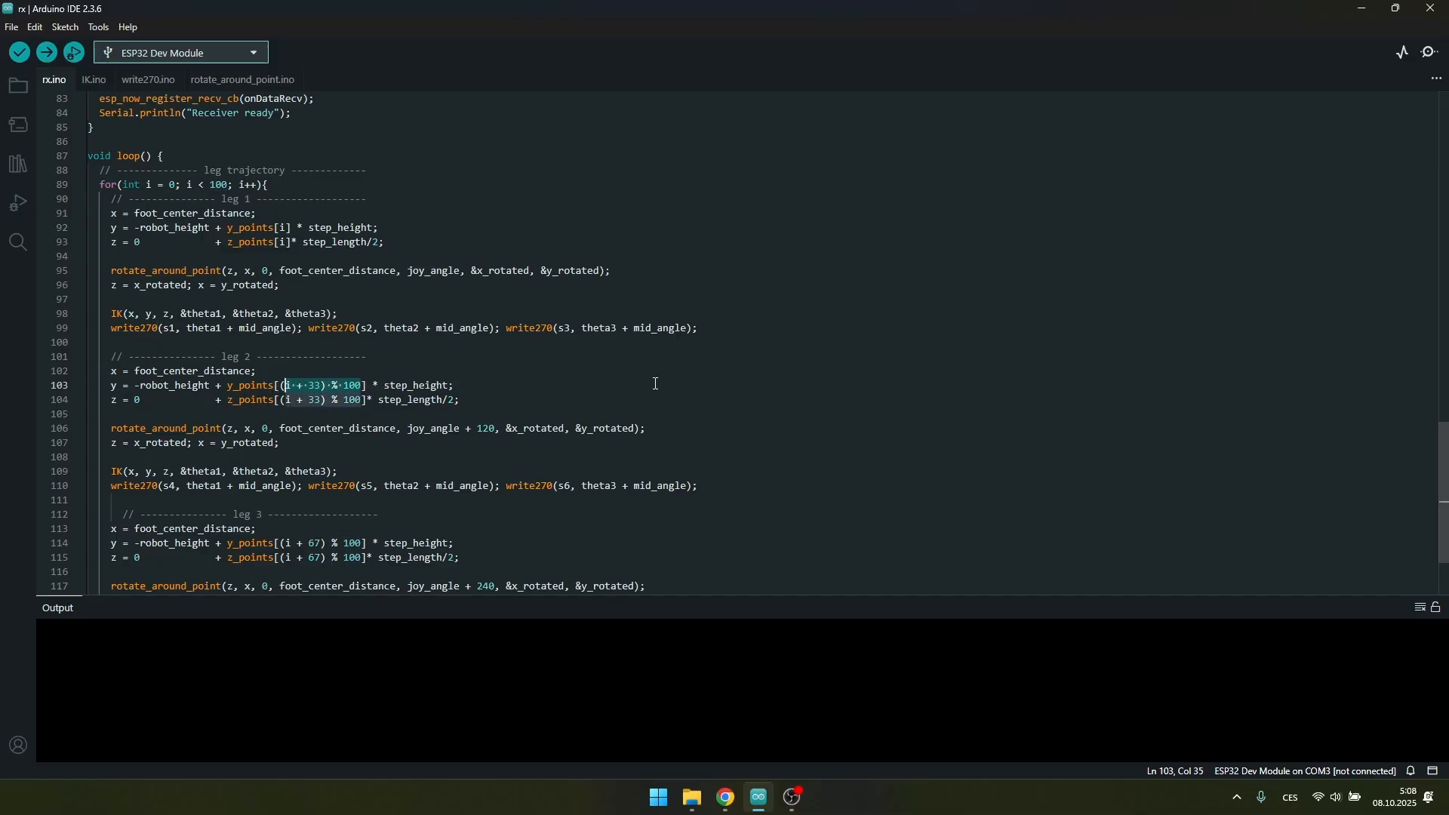
mouse_move(311, 359)
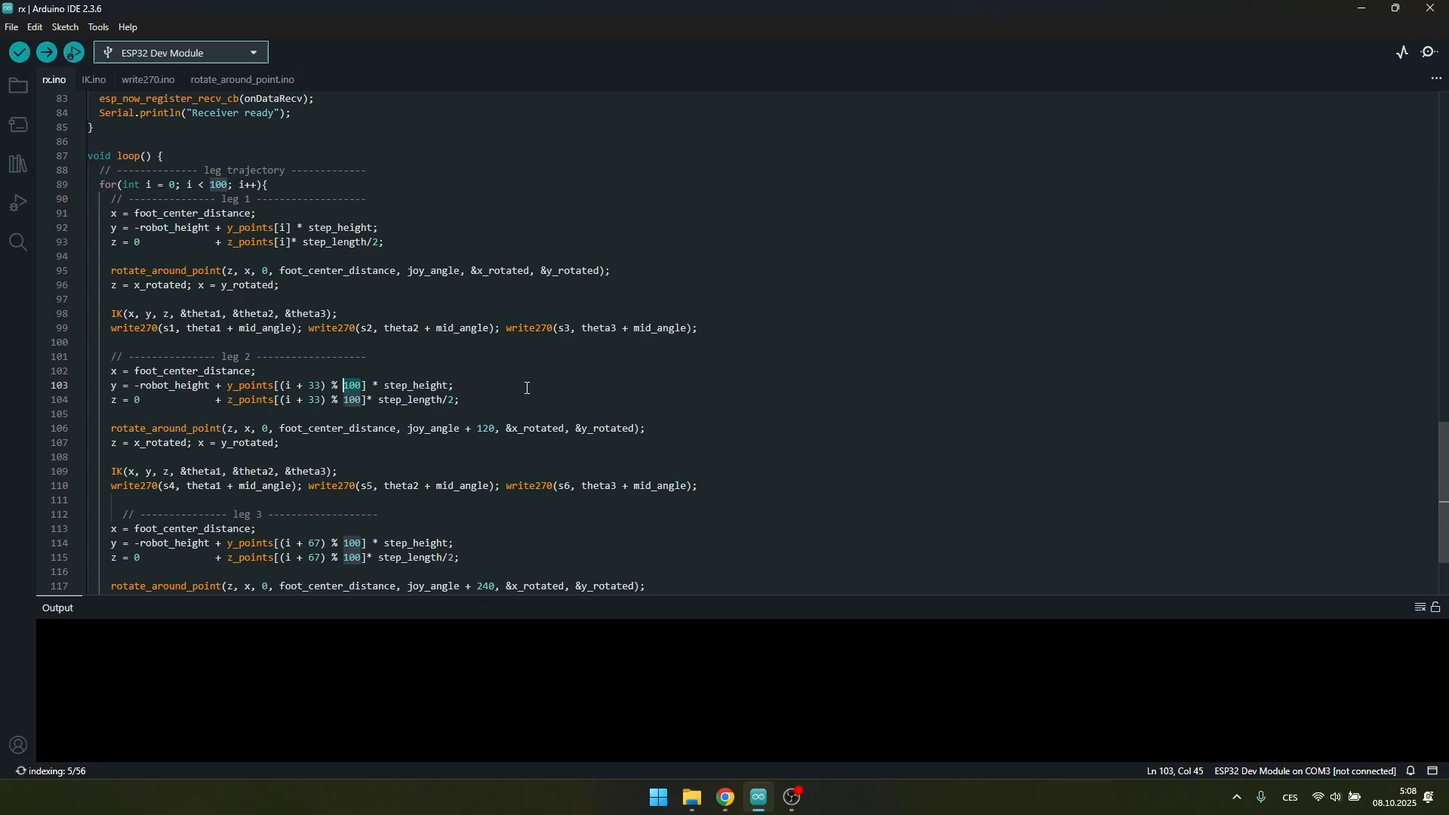
mouse_move(528, 394)
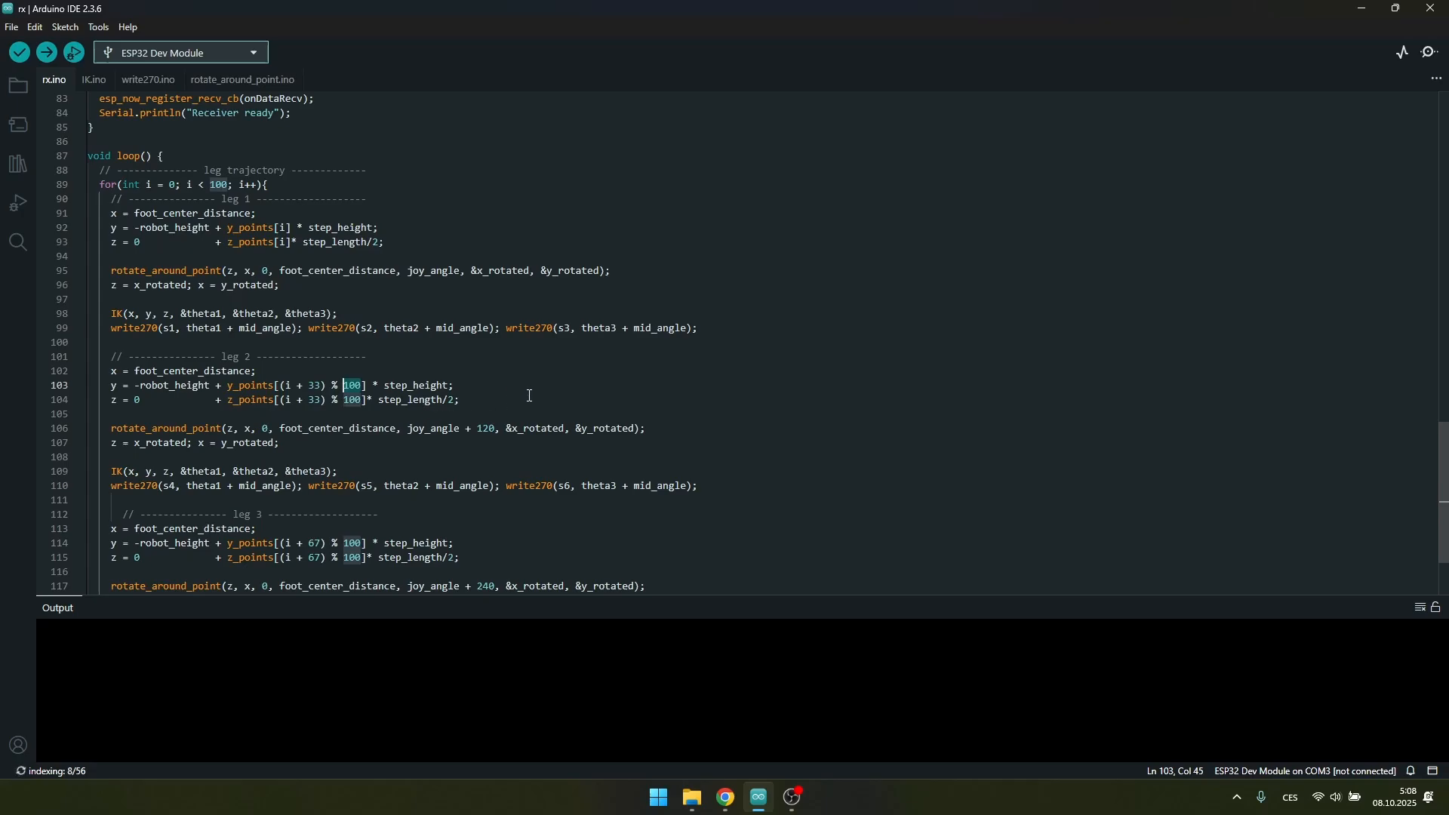
mouse_move(439, 440)
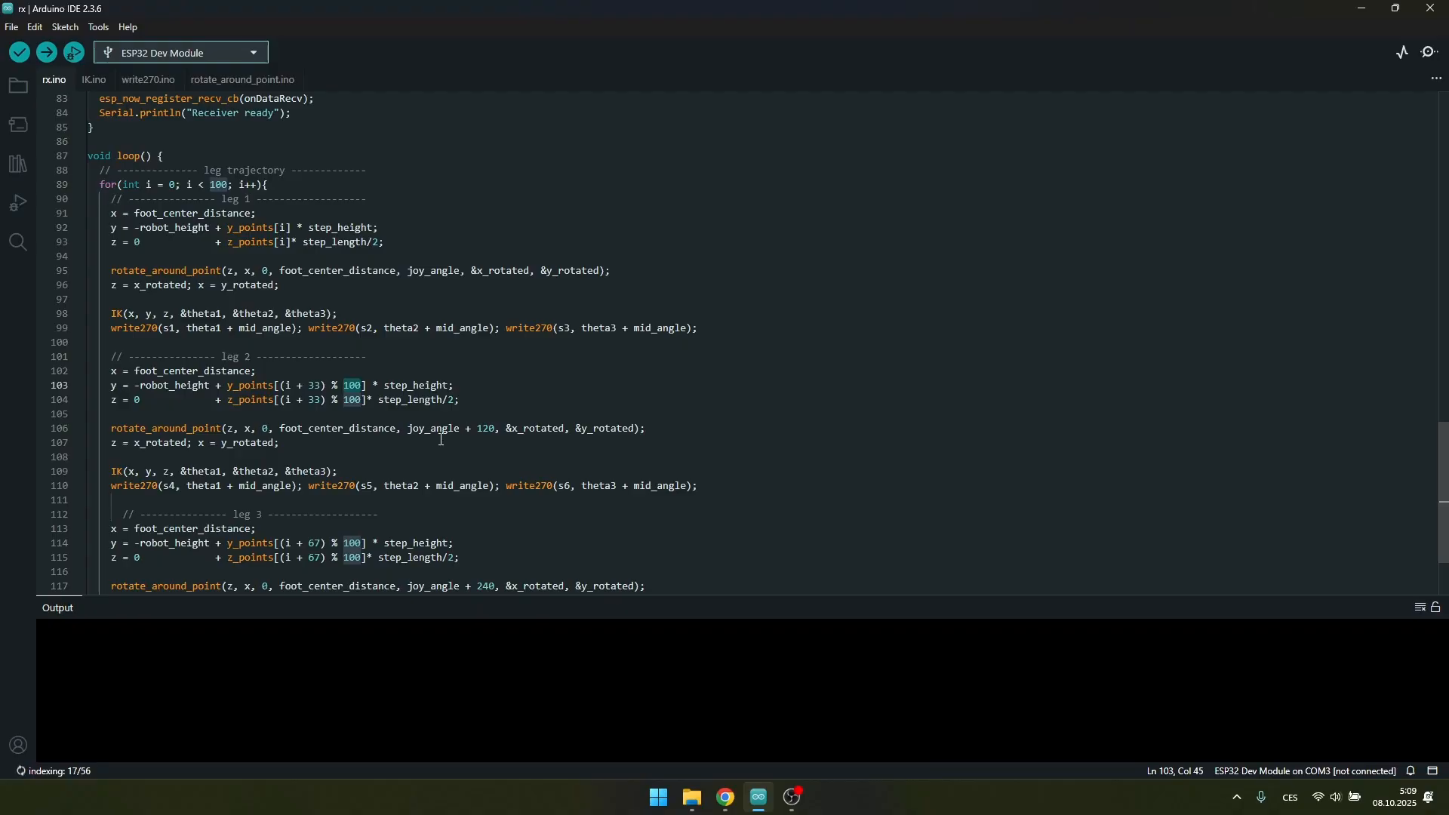